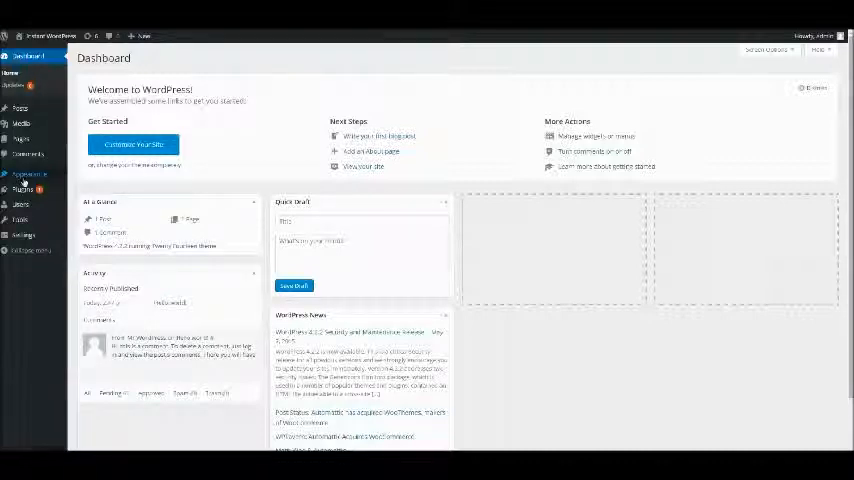
Reach the theme upload form via Appearance > Themes > Add New > Upload Theme
click(28, 172)
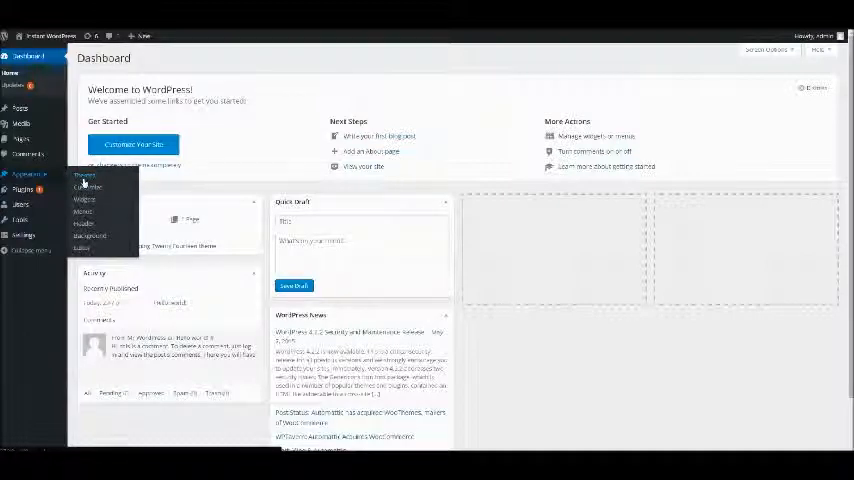
click(84, 176)
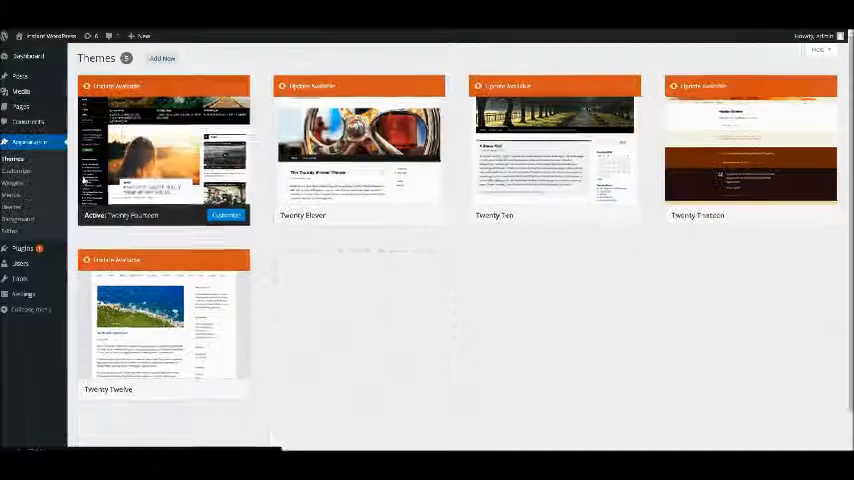
click(160, 58)
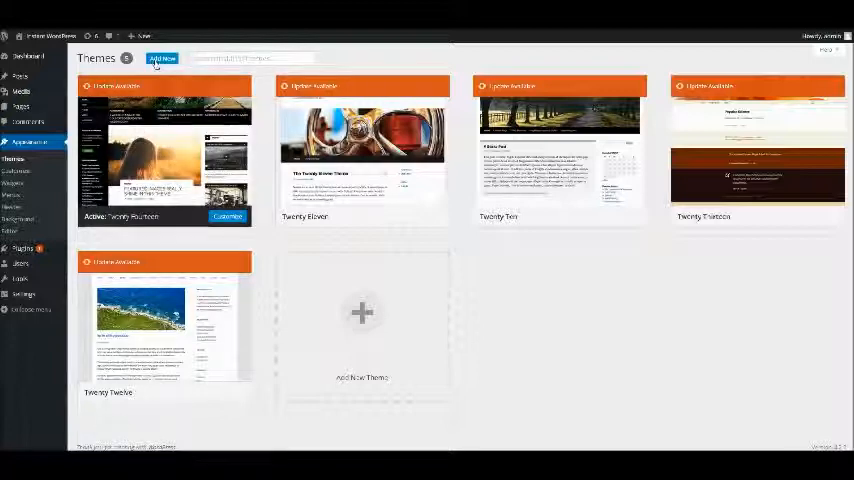
click(162, 58)
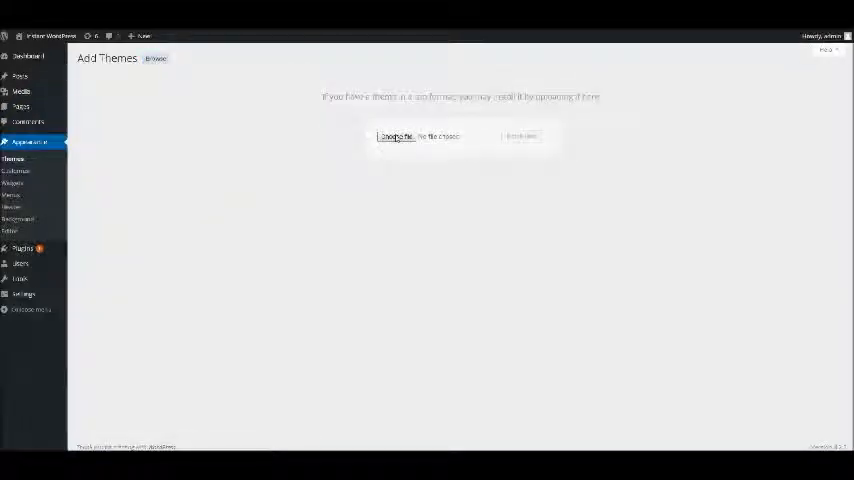
Select the wedding theme zip package and install it
click(396, 136)
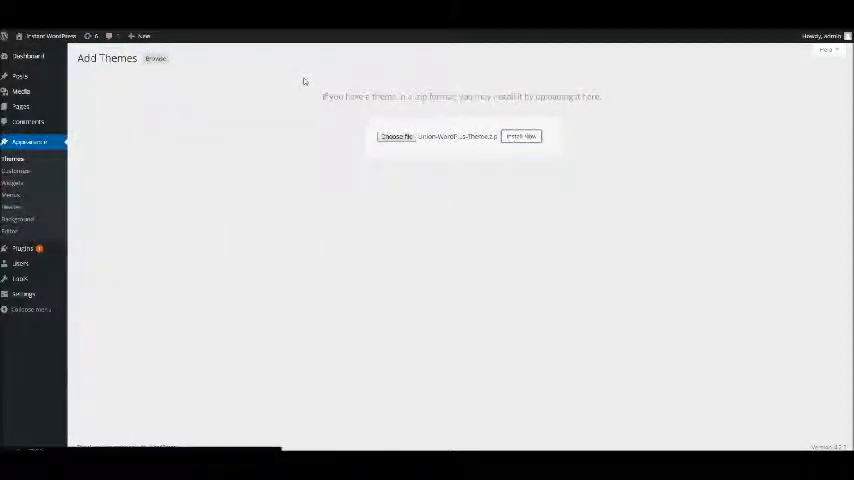
click(520, 136)
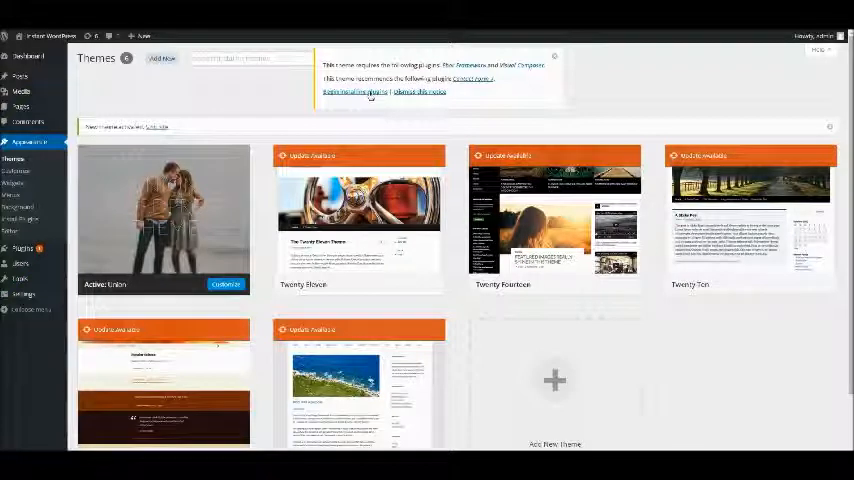
mouse_move(164, 208)
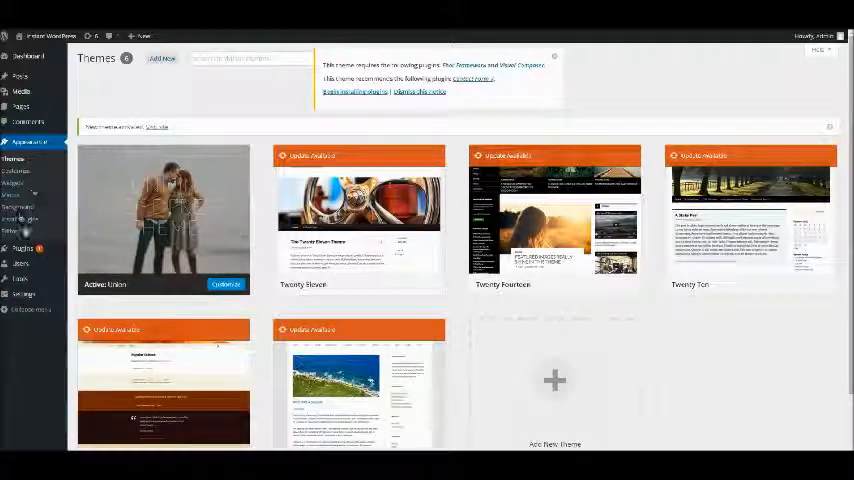
mouse_move(20, 248)
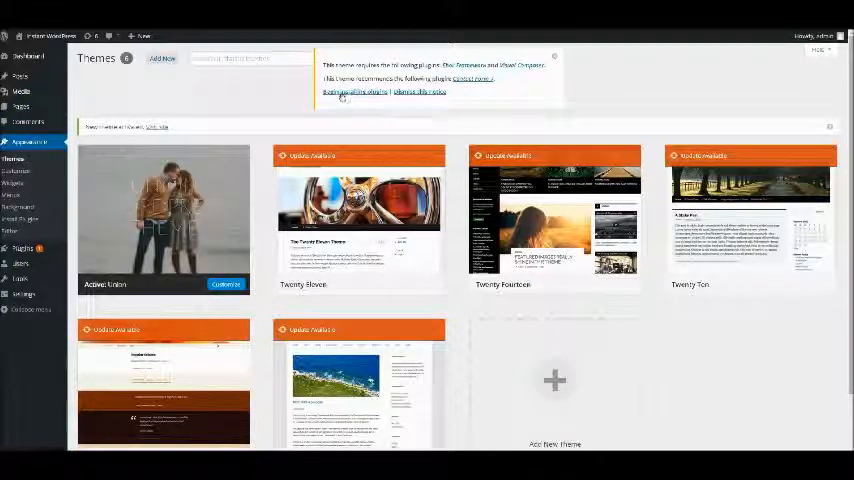
Begin installing plugins from the theme notice to list its required plugins
click(352, 92)
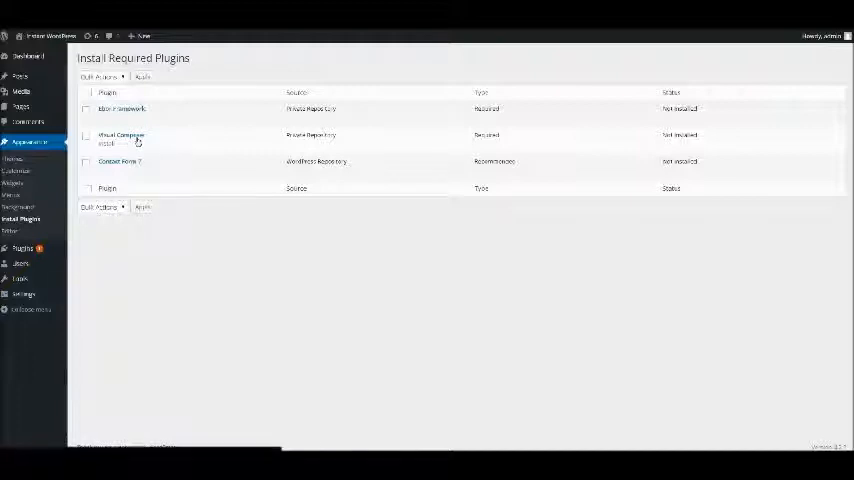
mouse_move(124, 140)
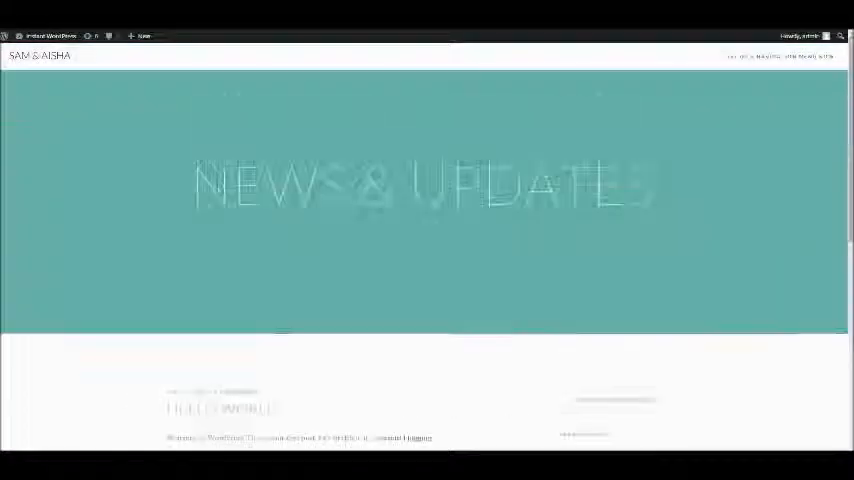
scroll(down, 3)
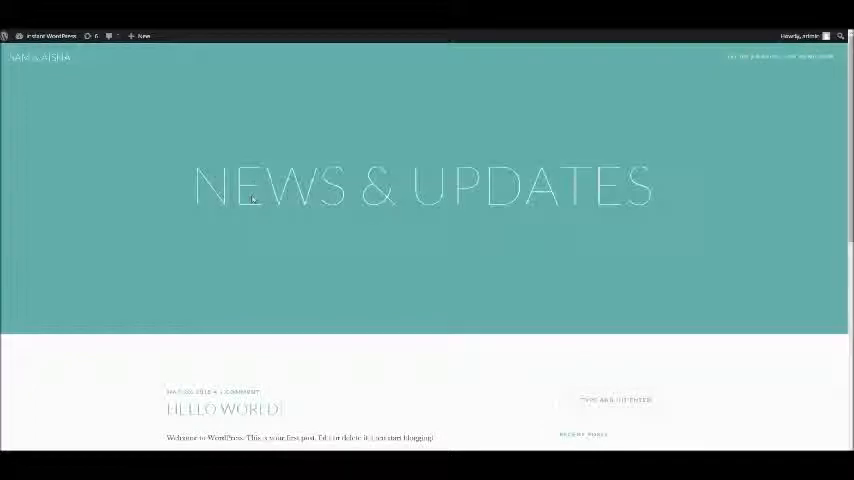
scroll(down, 3)
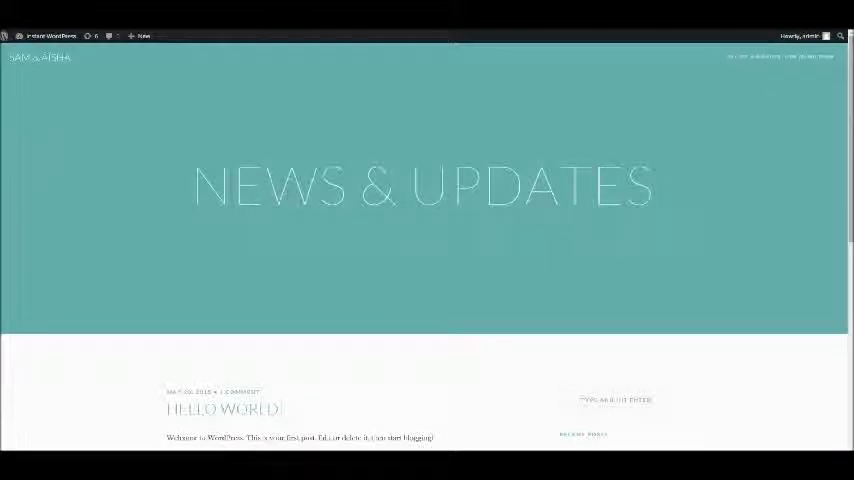
scroll(down, 3)
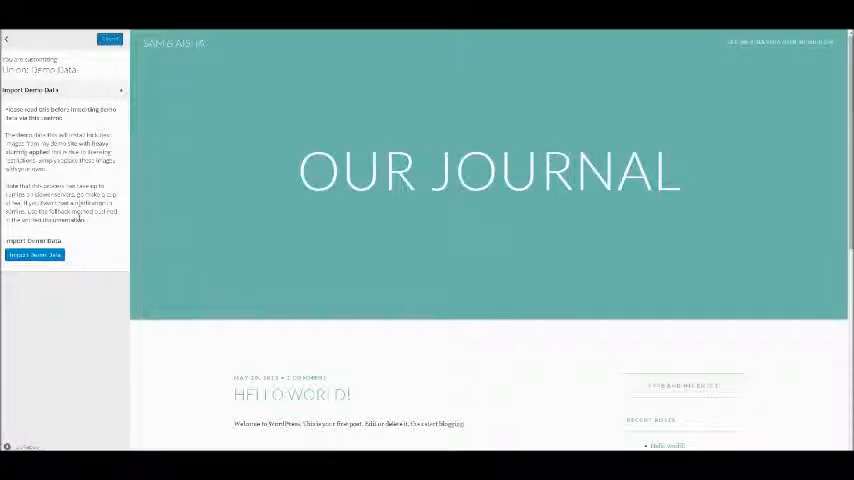
Run Import Demo Data in the customizer, then leave the site preview
click(36, 254)
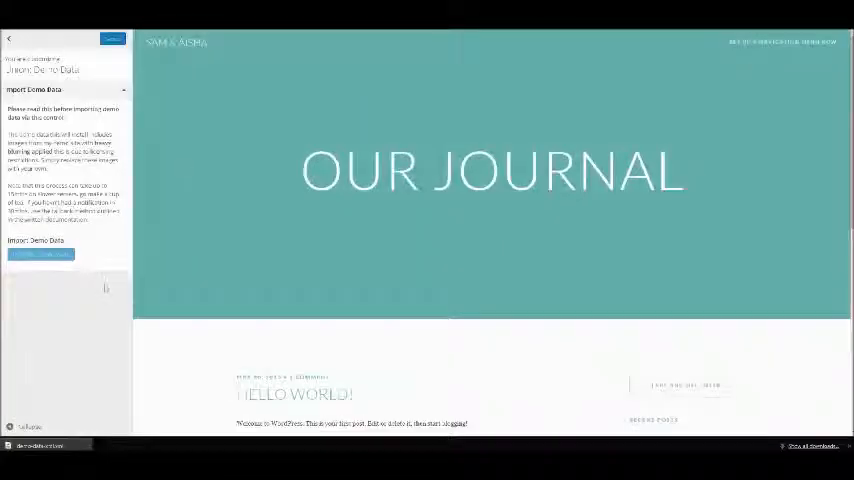
click(40, 254)
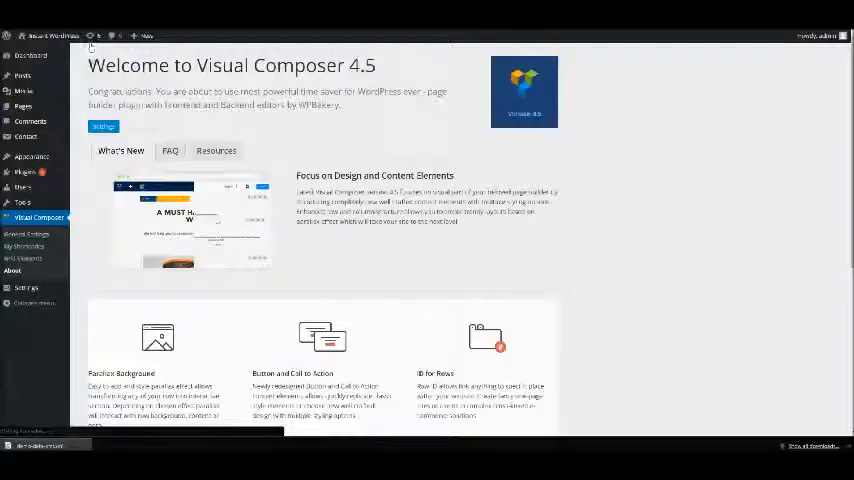
In Reading settings choose a static front page and a posts page, and save
click(24, 288)
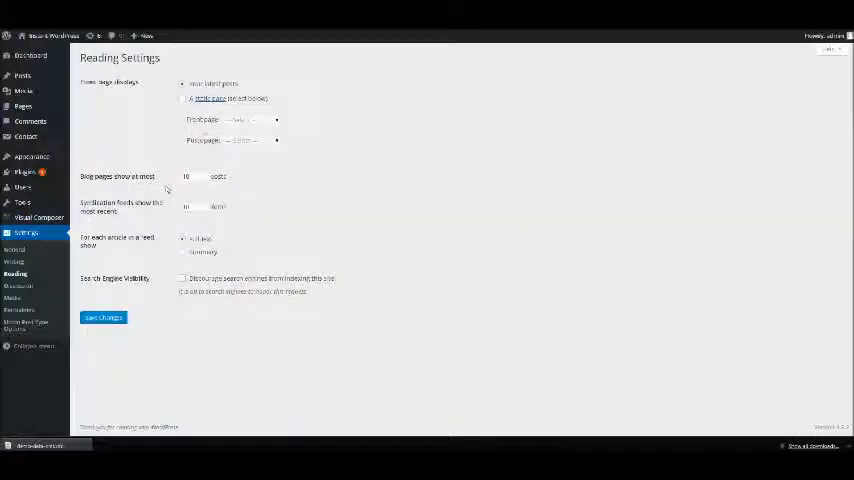
click(230, 120)
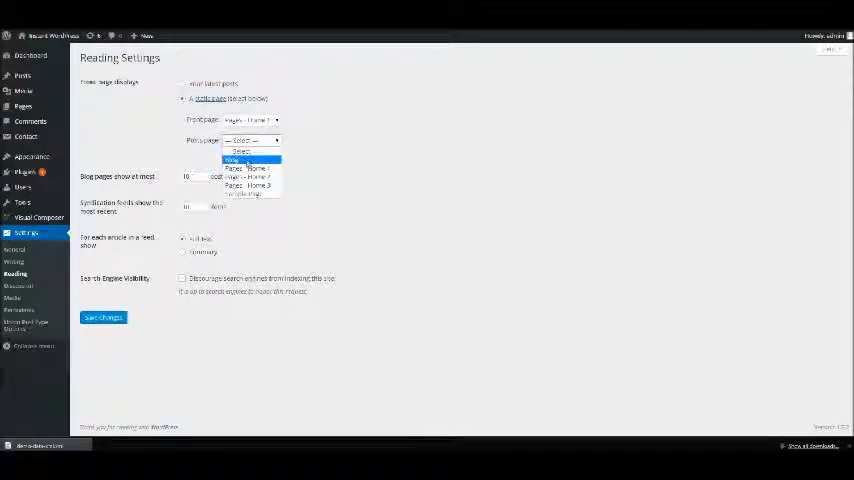
click(234, 160)
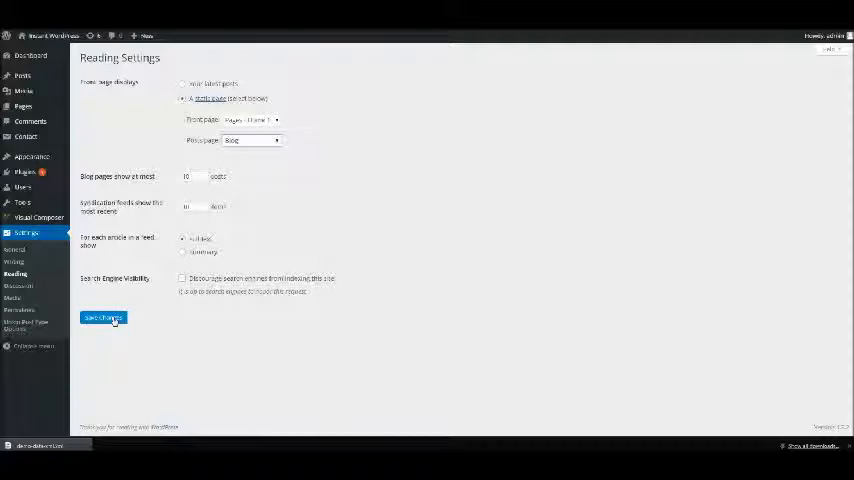
click(102, 316)
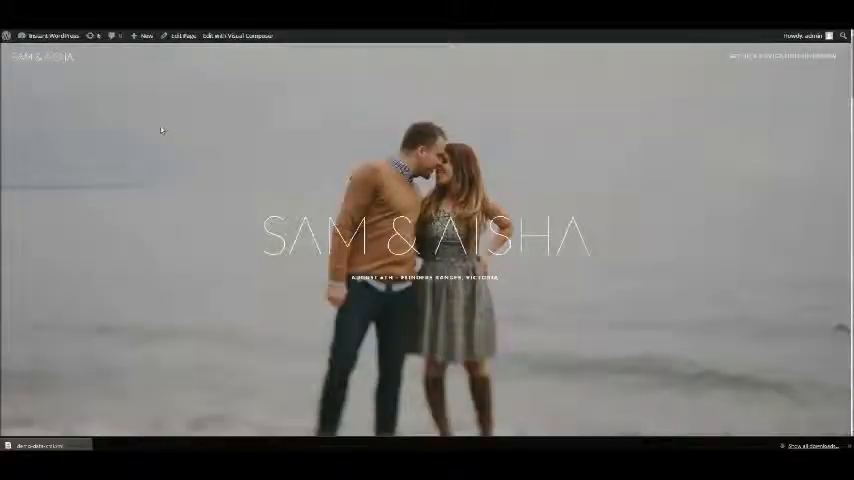
scroll(down, 3)
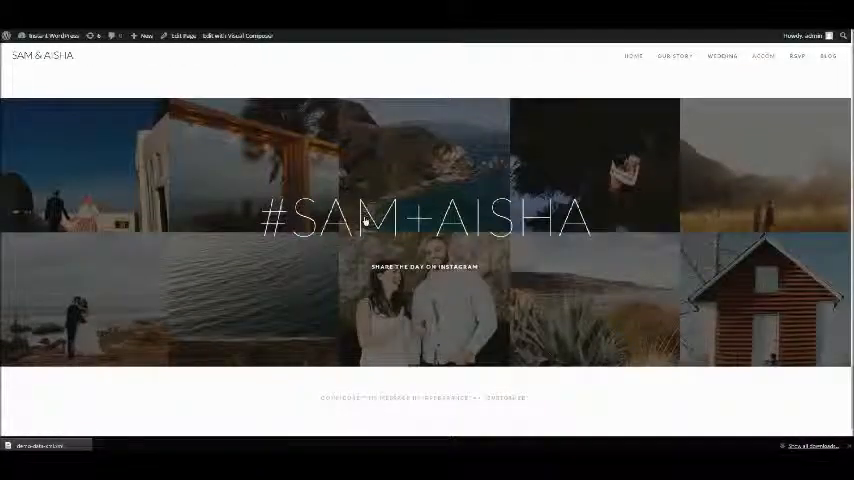
scroll(down, 3)
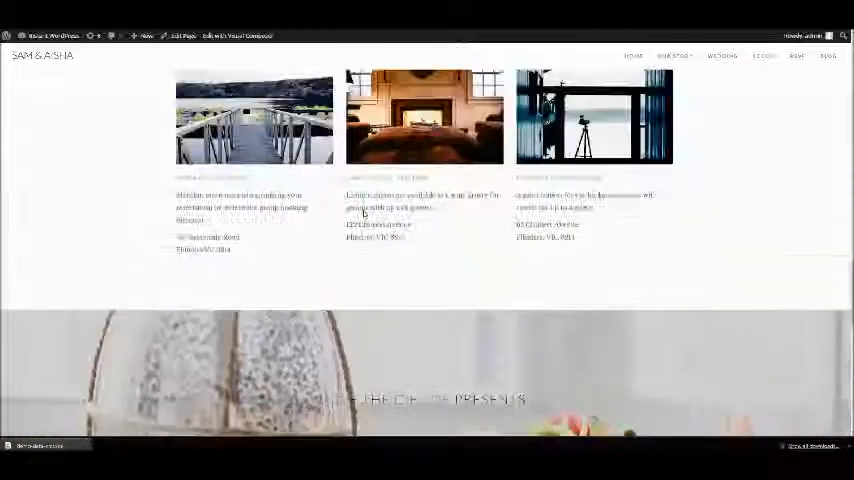